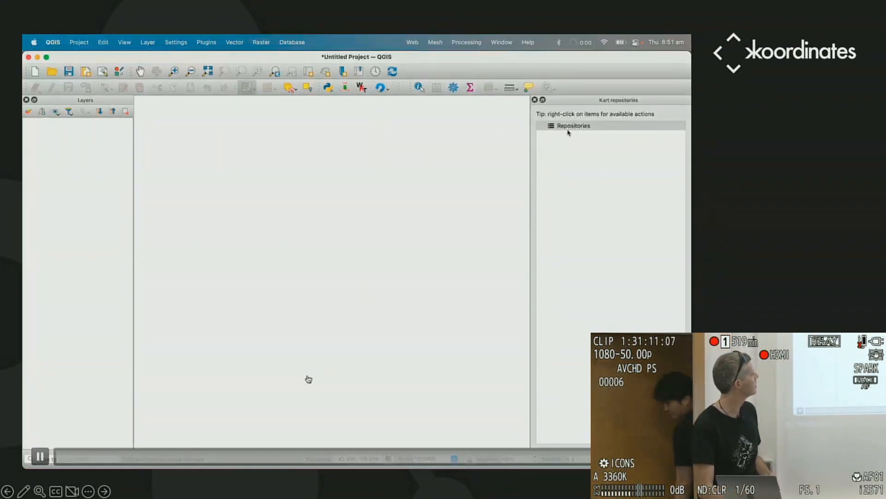
Check the Kart plugin's details in the installed plugins list.
left_click(206, 42)
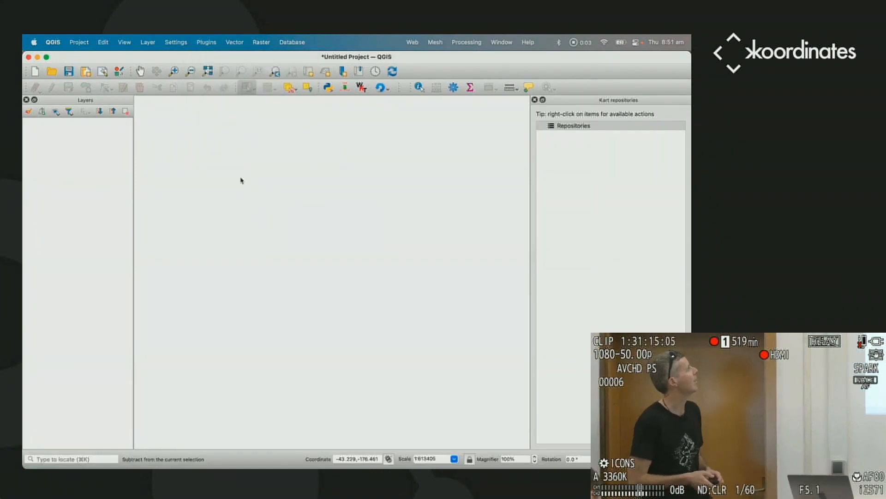
left_click(206, 42)
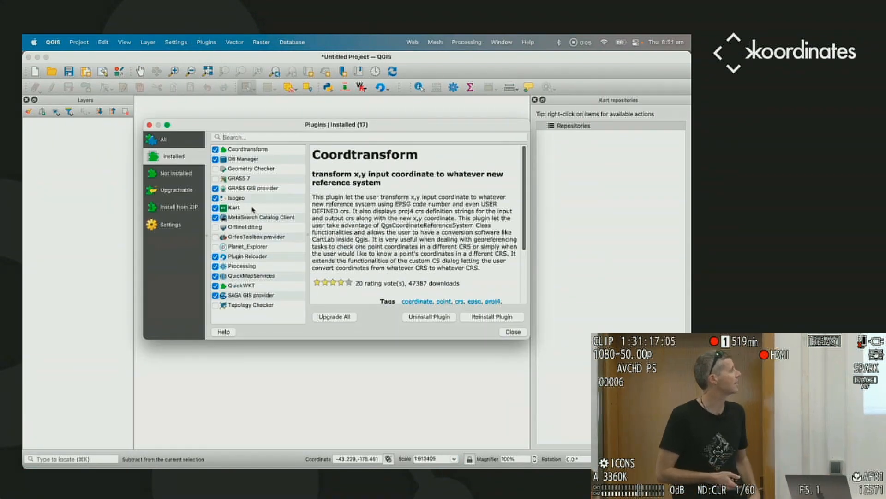
left_click(234, 208)
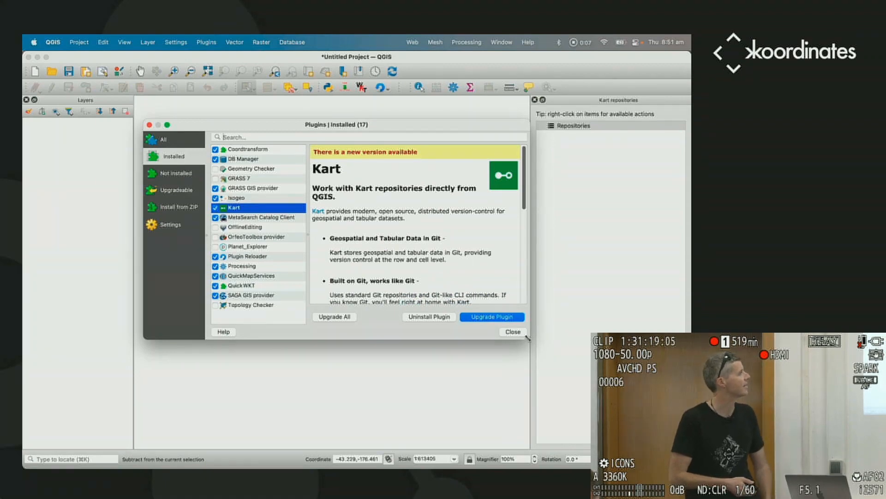
left_click(510, 332)
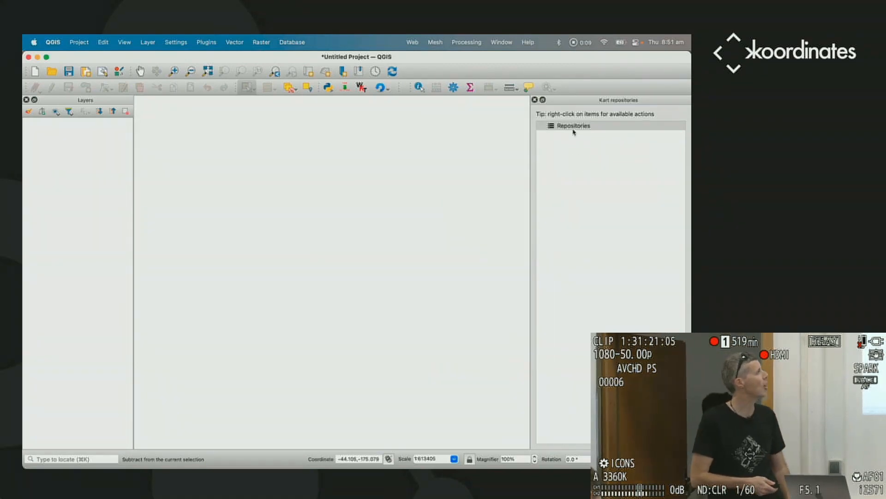
Create a new Kart repository in the state-of-kart/lightning folder.
right_click(573, 124)
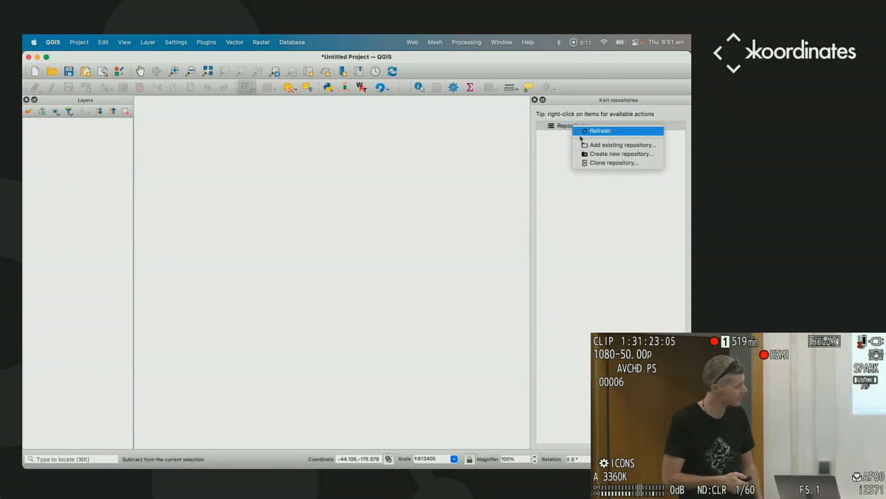
left_click(621, 153)
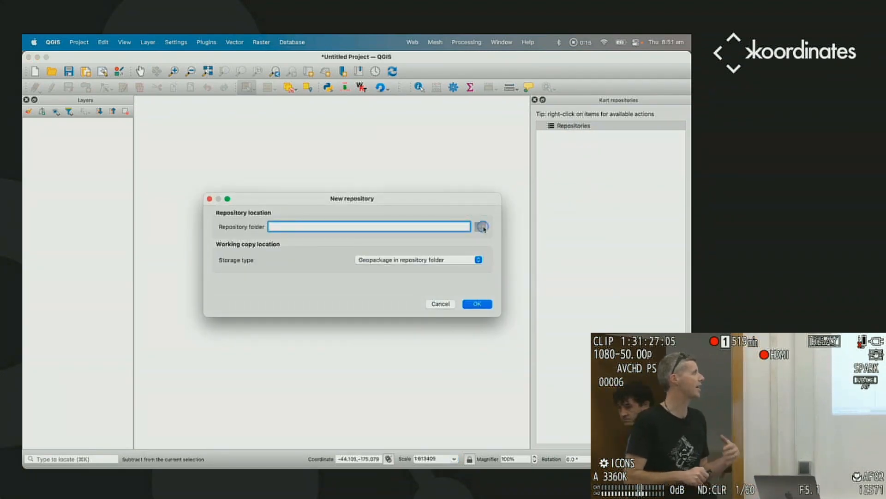
left_click(482, 227)
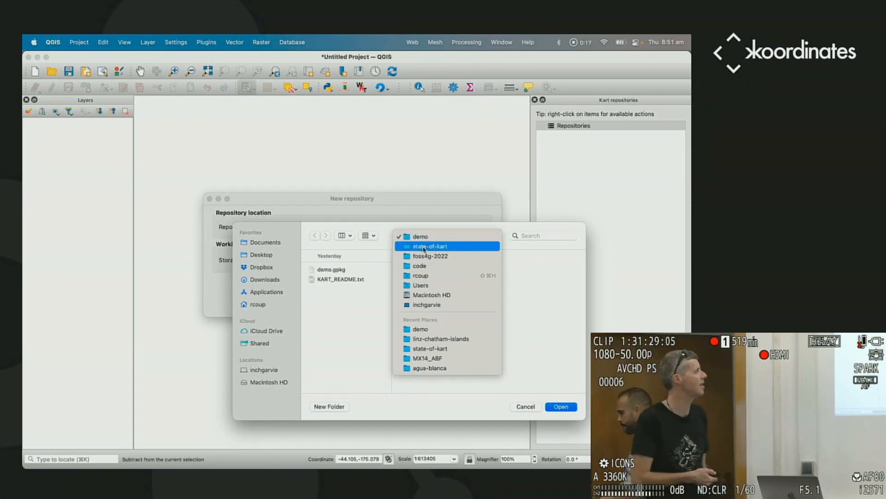
double_click(431, 246)
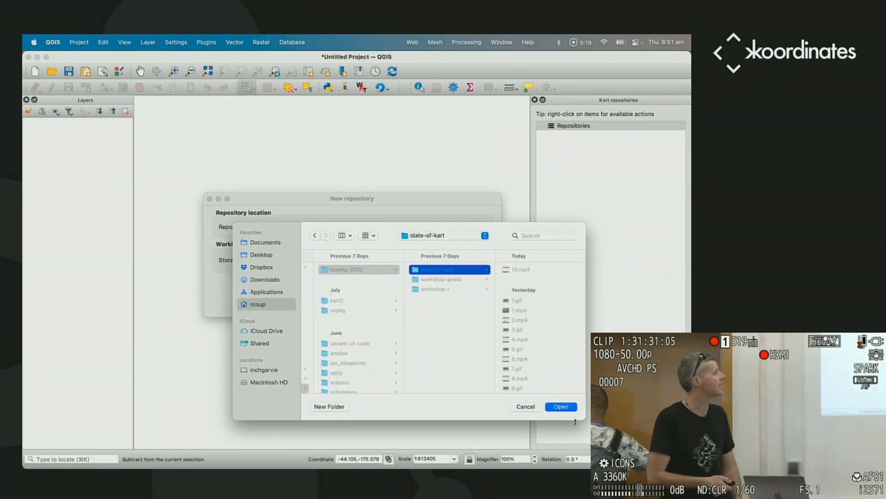
left_click(561, 406)
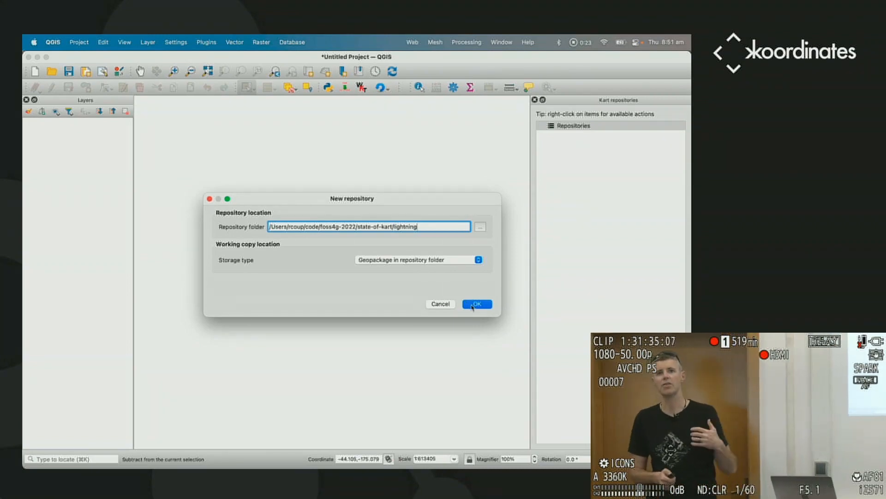
left_click(476, 304)
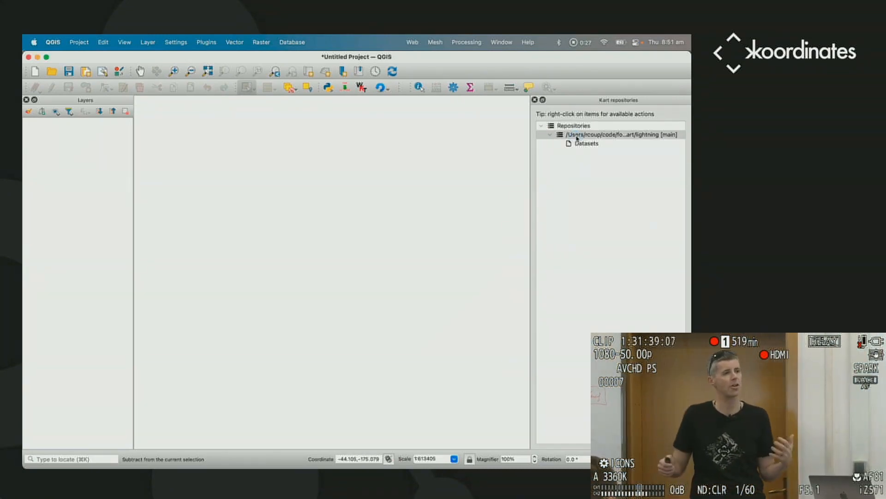
Import the island-polygons-topo shapefile from linz-chatham-islands into the repository.
right_click(619, 134)
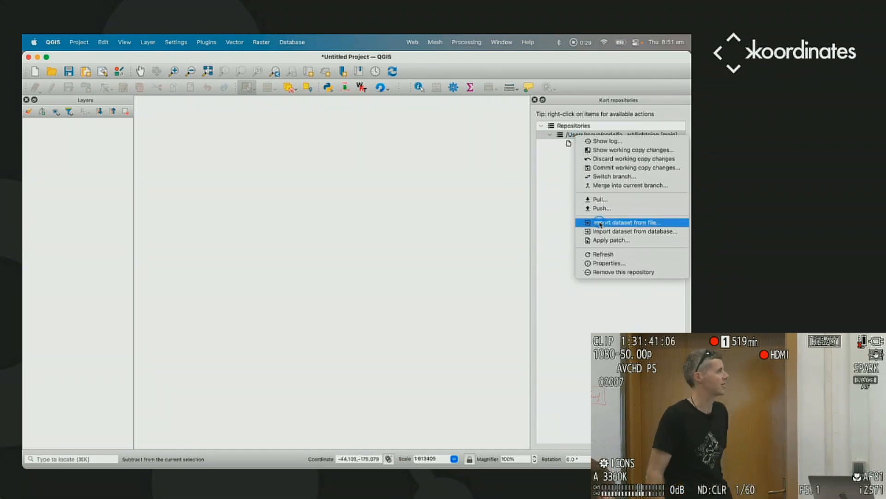
left_click(629, 221)
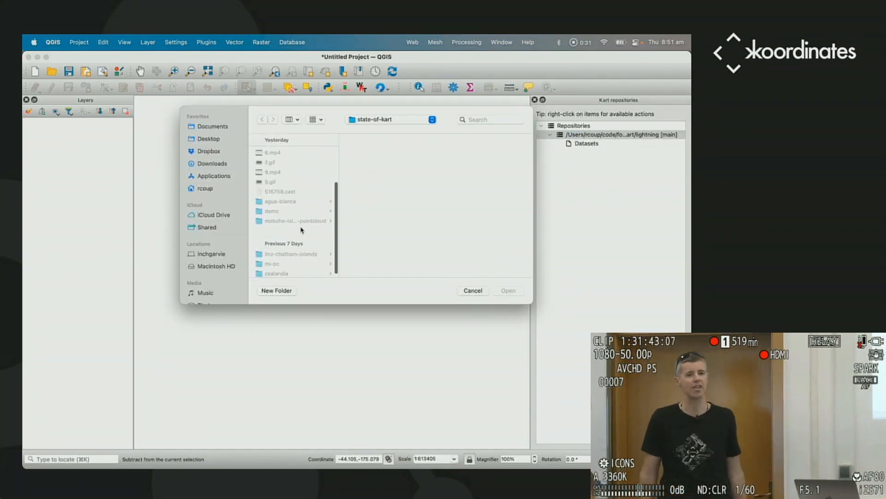
left_click(277, 248)
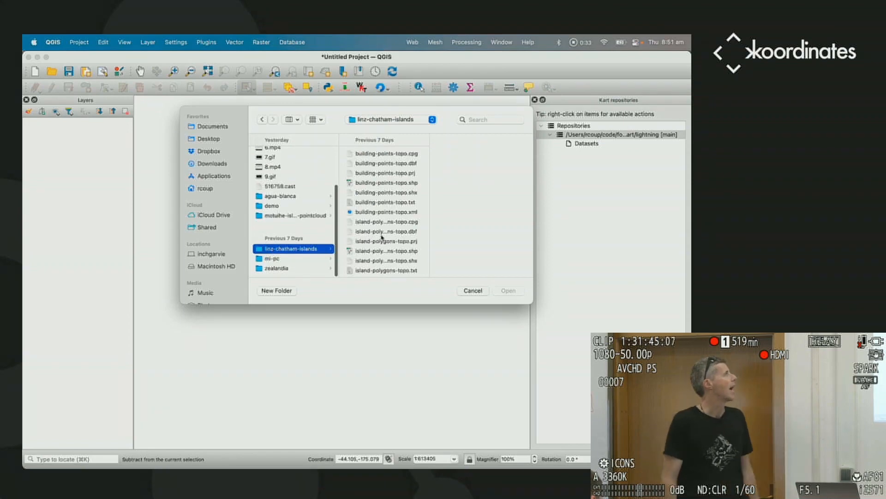
scroll("down", 3)
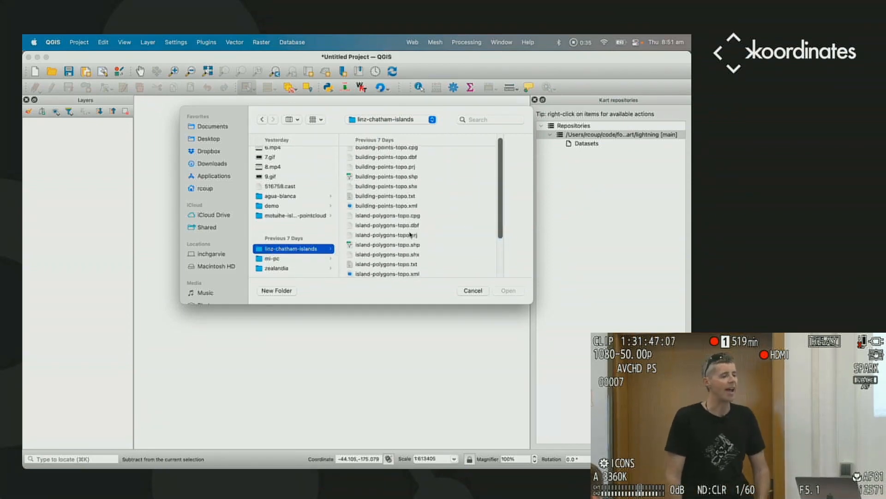
scroll("down", 3)
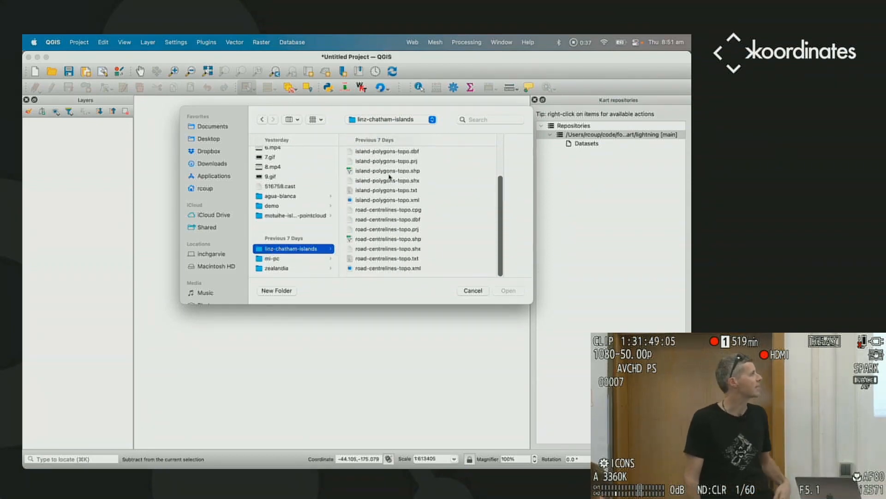
left_click(472, 290)
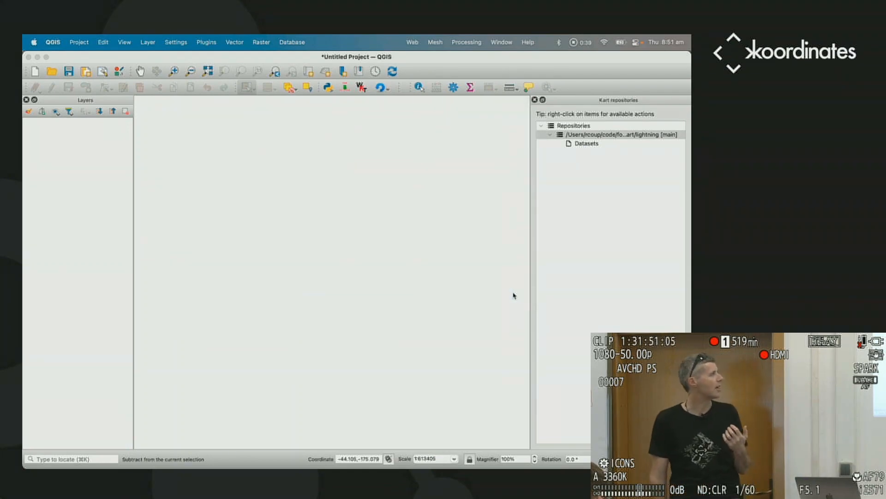
Import the road-centrelines-topo shapefile into the repository.
right_click(616, 134)
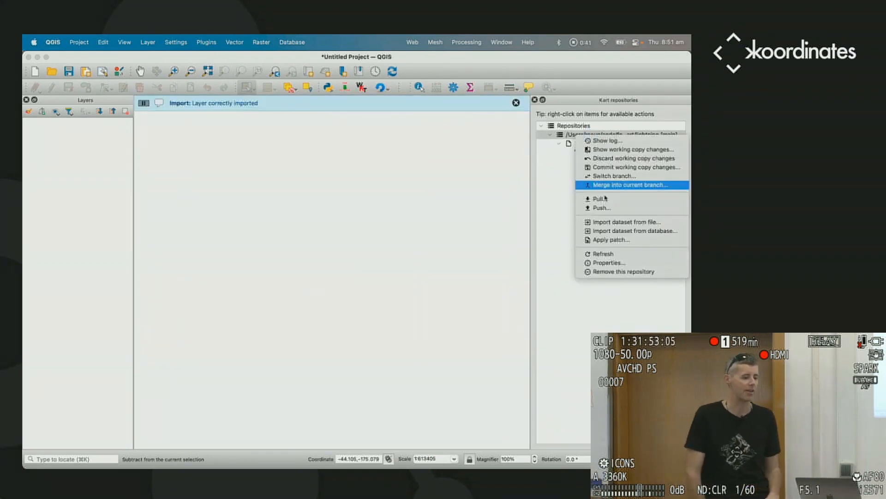
left_click(626, 221)
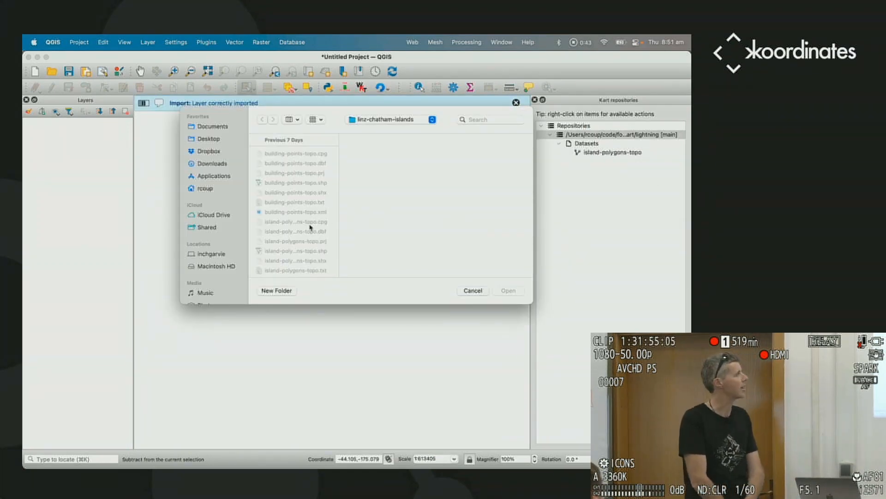
left_click(293, 238)
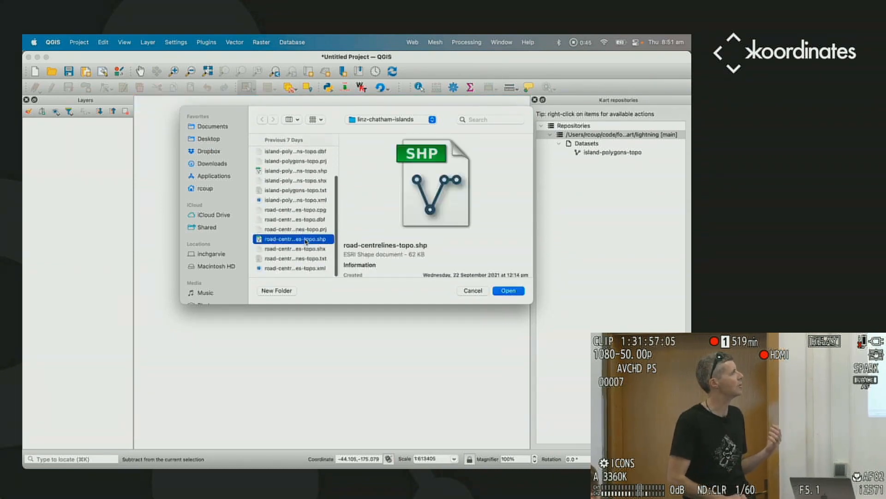
left_click(507, 290)
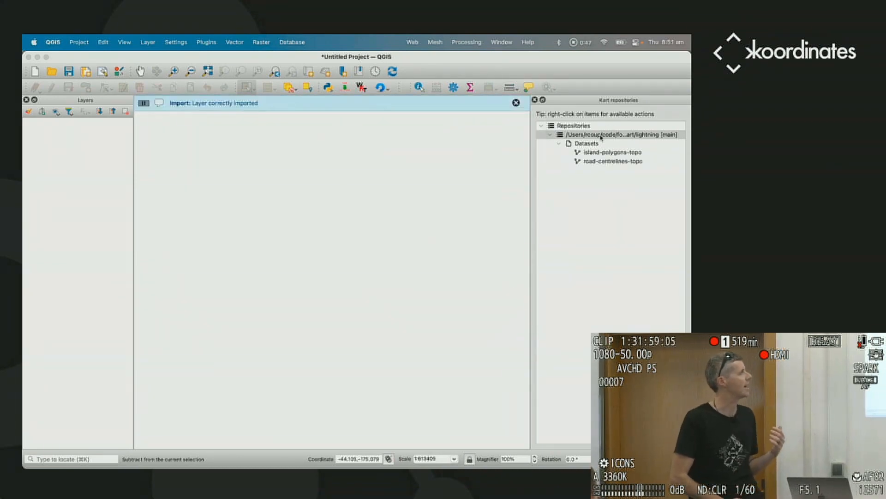
Import building-points-topo, then add island-polygons-topo to the map.
right_click(618, 135)
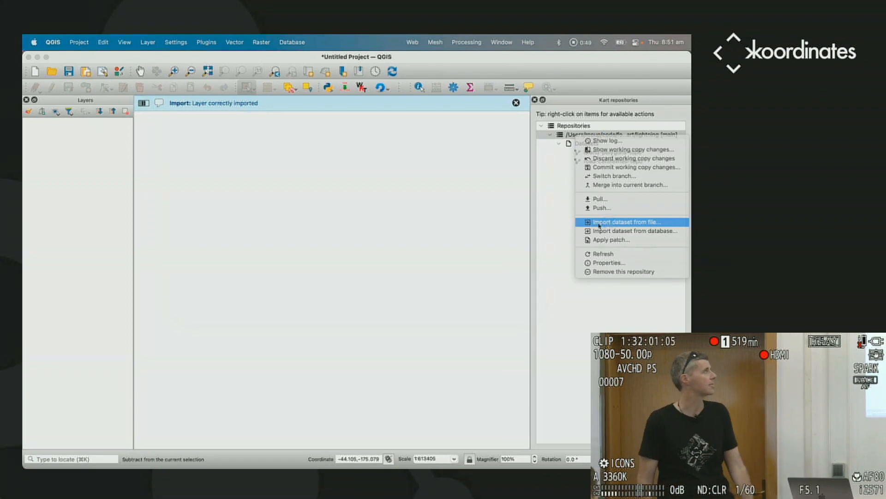
left_click(625, 221)
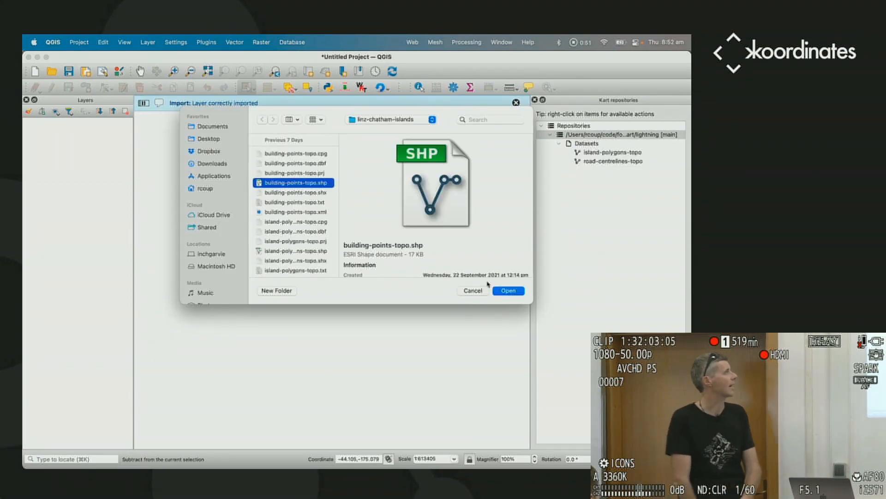
left_click(507, 290)
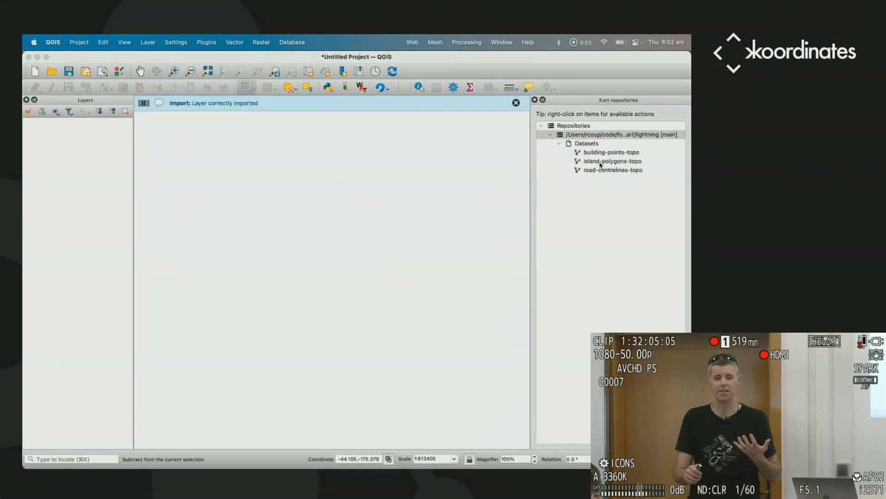
double_click(611, 161)
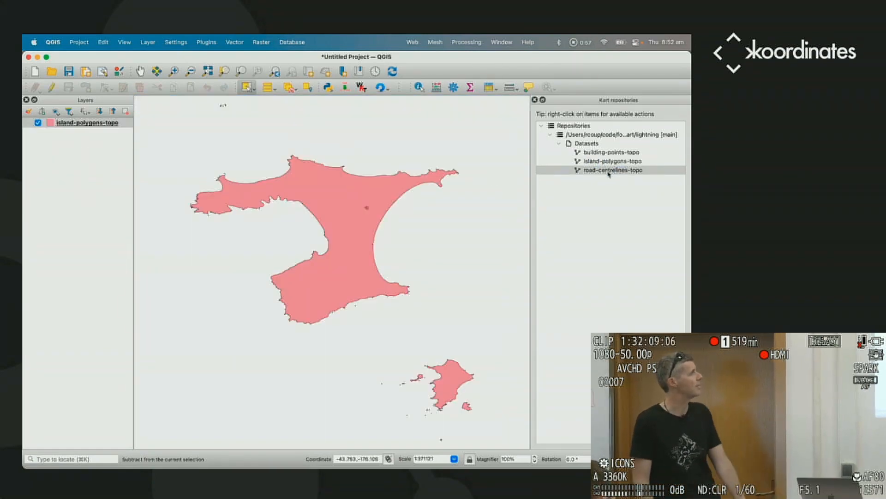
Add road-centrelines-topo to the map and lower the island polygons' fill opacity.
double_click(611, 170)
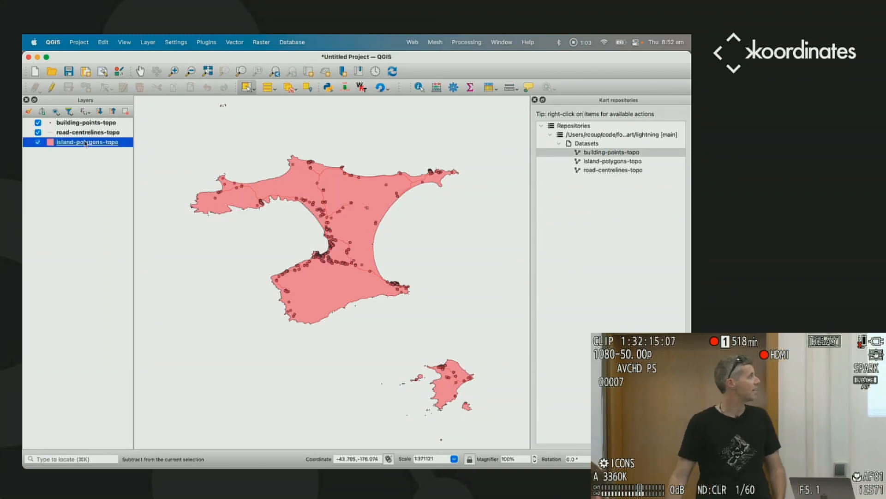
right_click(86, 142)
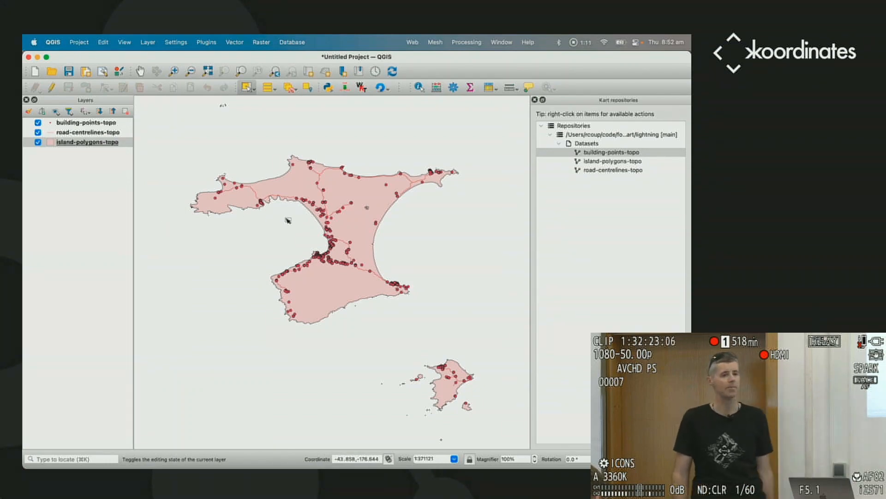
mouse_move(467, 205)
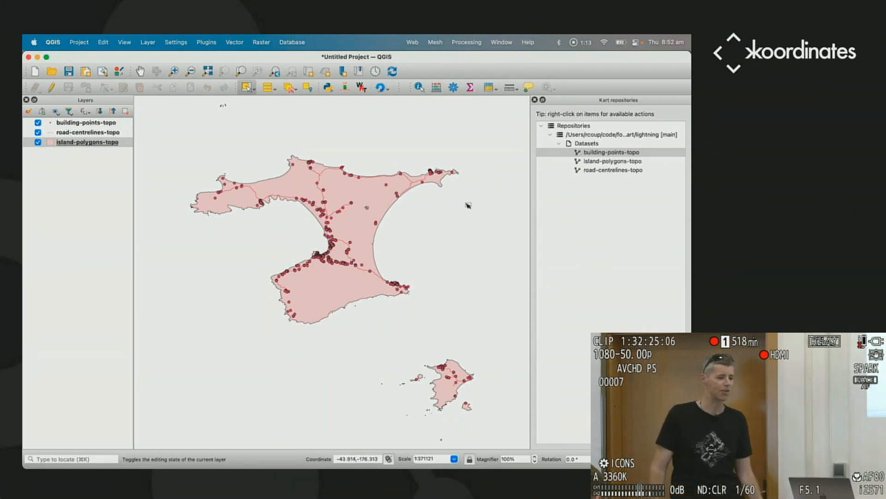
right_click(622, 134)
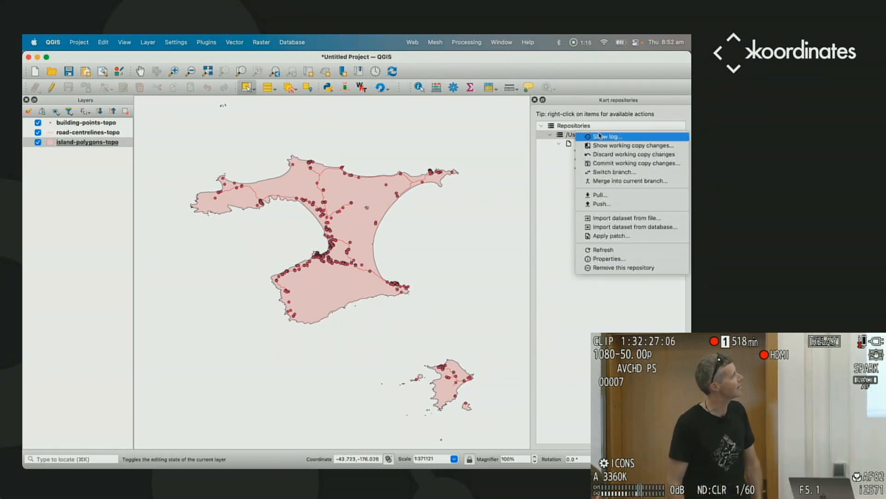
Review the repository history showing three import commits on main, then close it.
left_click(605, 136)
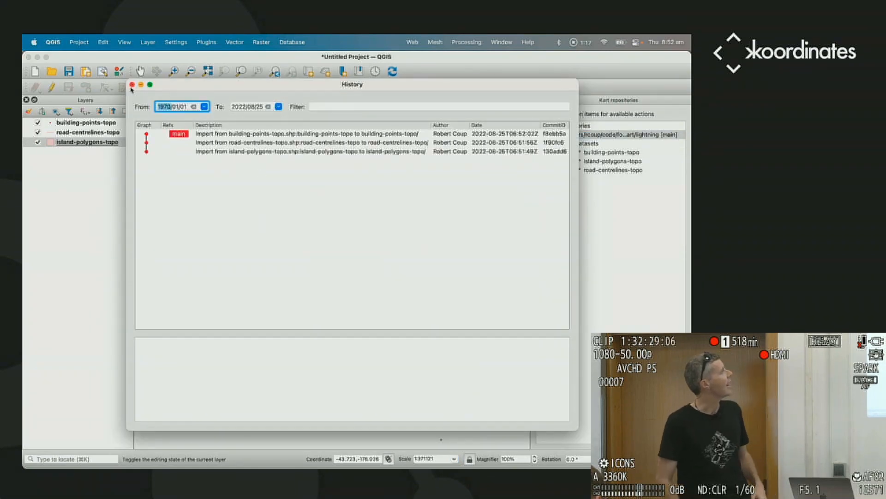
left_click(132, 85)
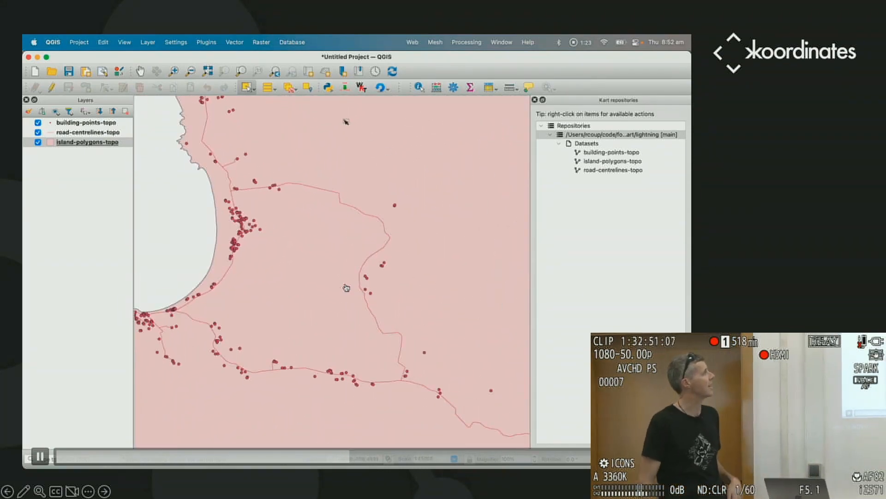
Move a vertex of a road centreline in edit mode and save the change.
left_click(89, 132)
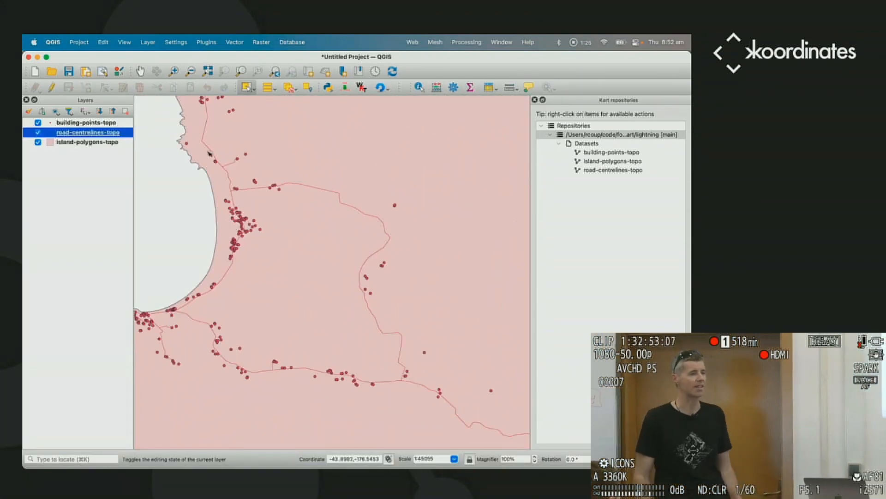
left_click(333, 197)
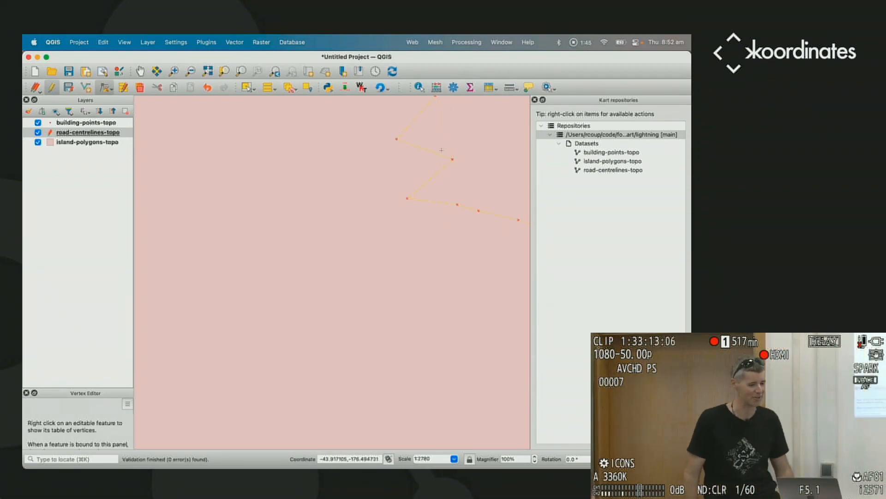
left_click(453, 234)
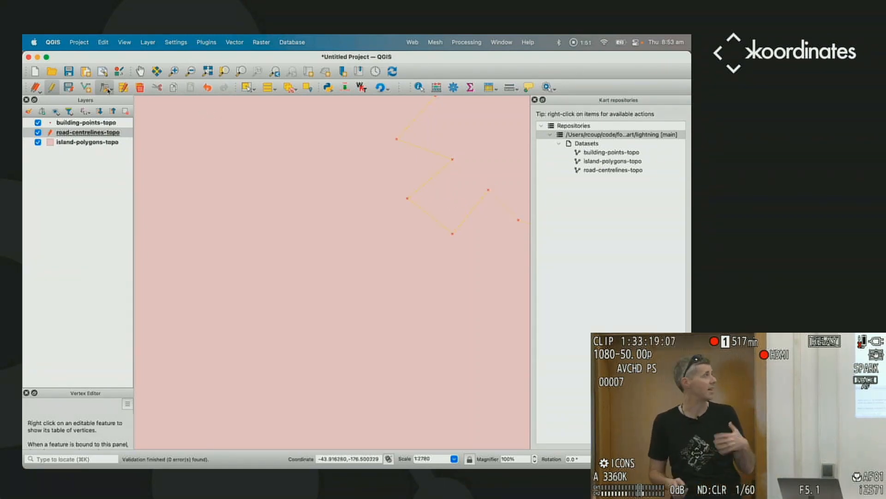
left_click(34, 87)
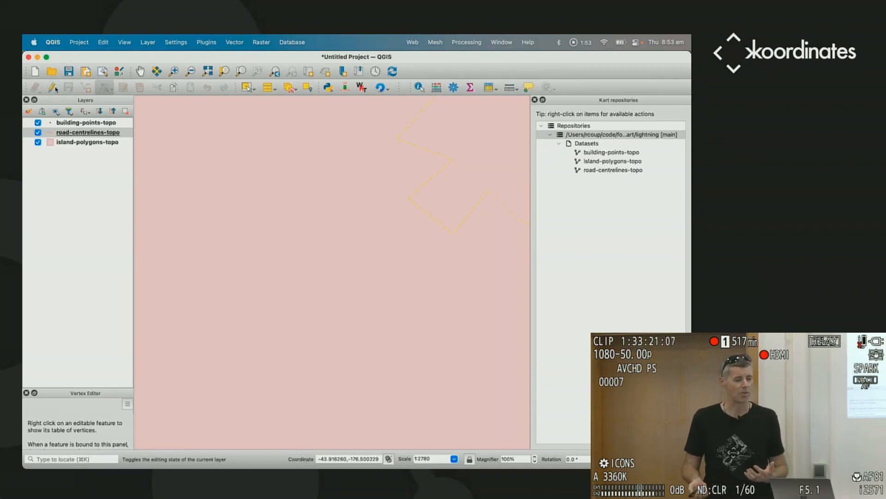
mouse_move(88, 142)
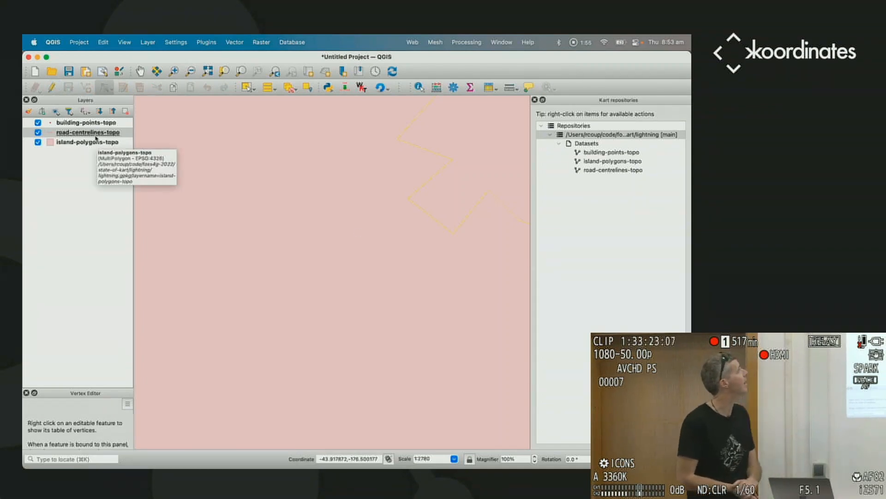
Show the road-centrelines-topo layer's working copy changes in the Kart diff viewer.
right_click(82, 132)
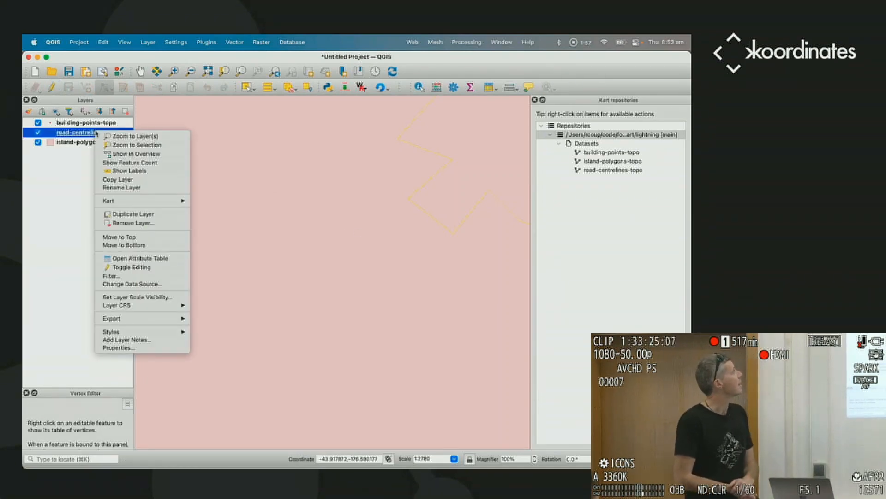
left_click(109, 201)
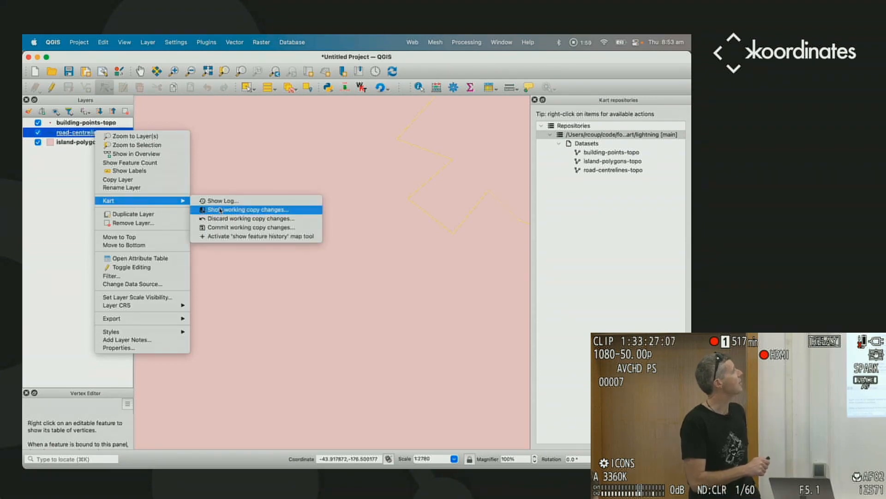
left_click(247, 209)
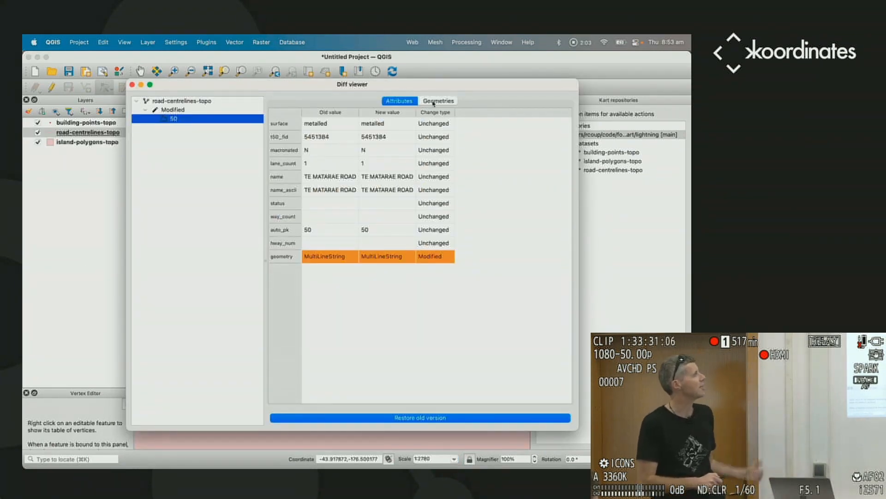
View the road's geometry diff over an OSM basemap and in Swipe mode, then close the viewer.
left_click(438, 100)
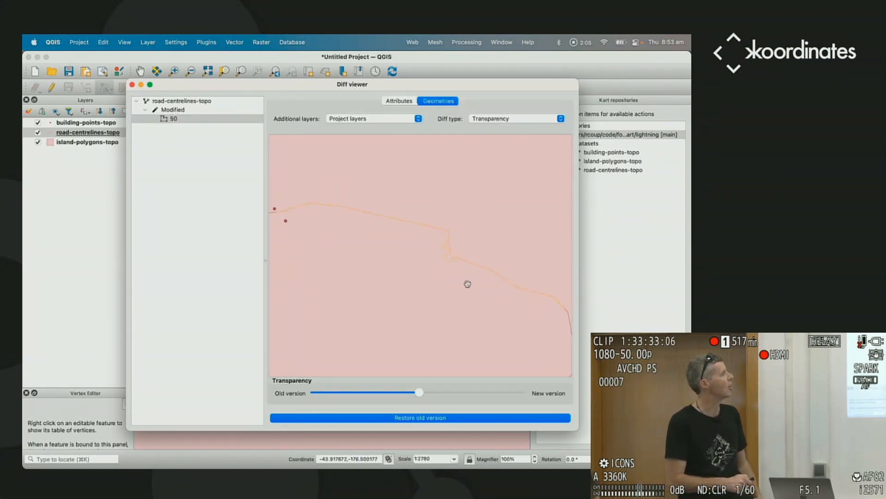
mouse_move(406, 145)
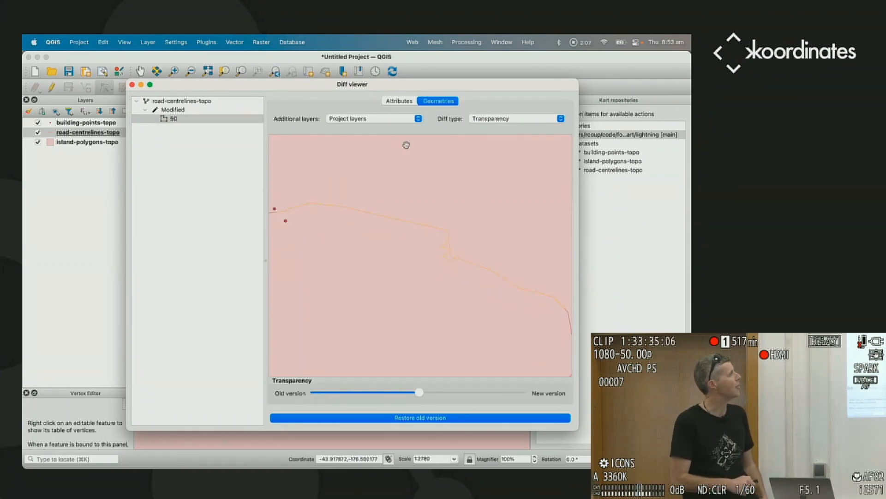
left_click(373, 118)
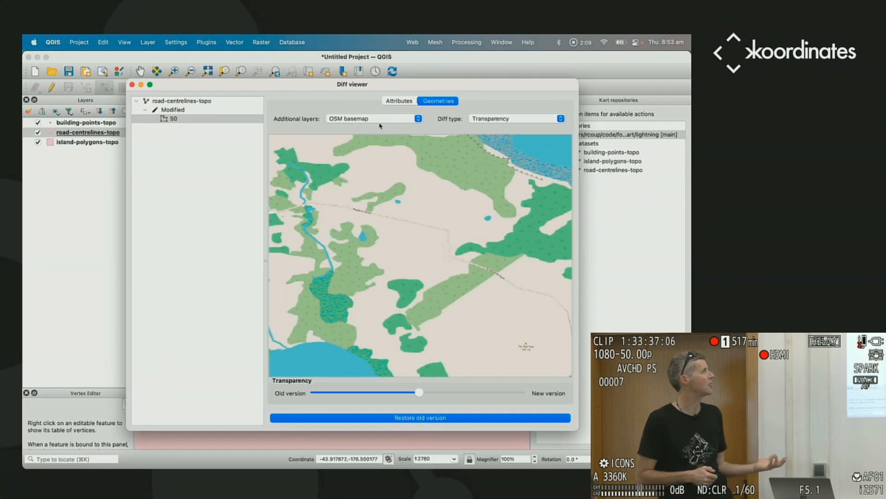
left_click(373, 119)
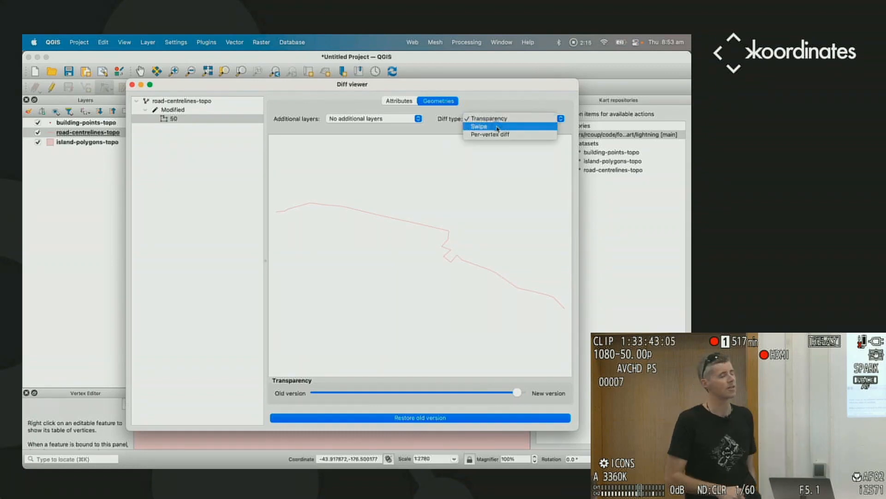
left_click(480, 127)
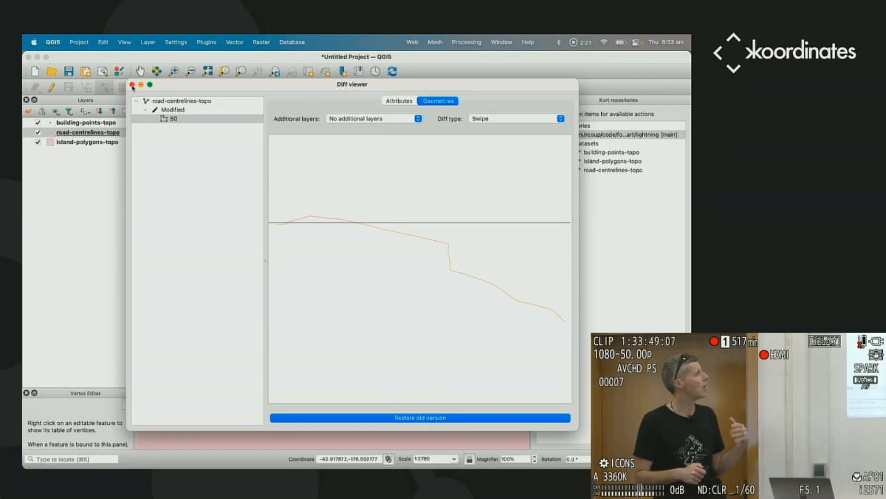
left_click(133, 84)
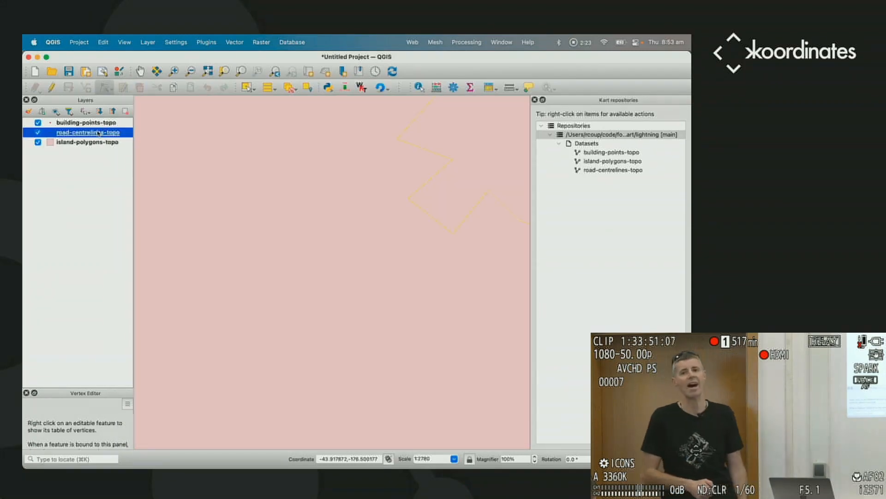
Commit the road-centrelines working copy changes with the message 'move road'.
right_click(89, 132)
type("move road")
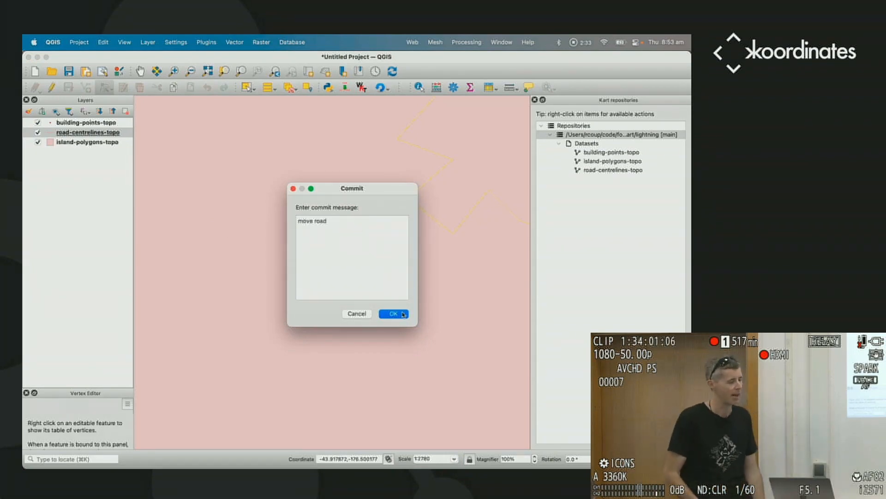
left_click(393, 314)
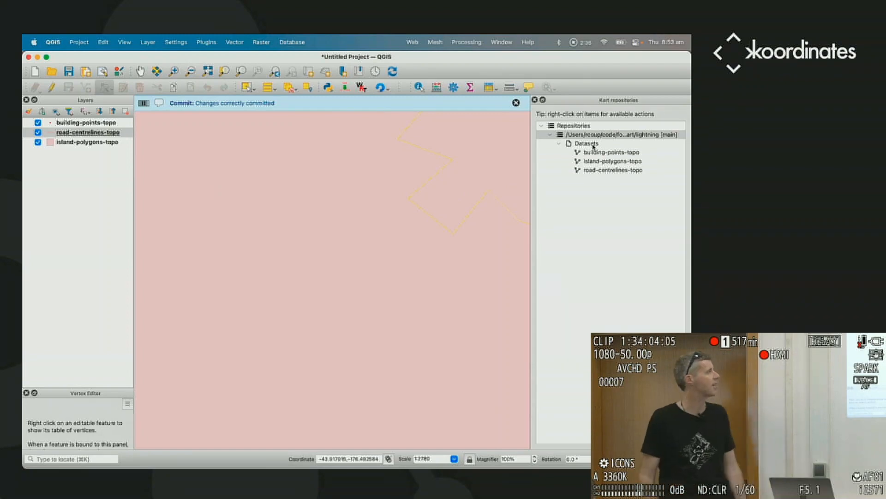
right_click(622, 134)
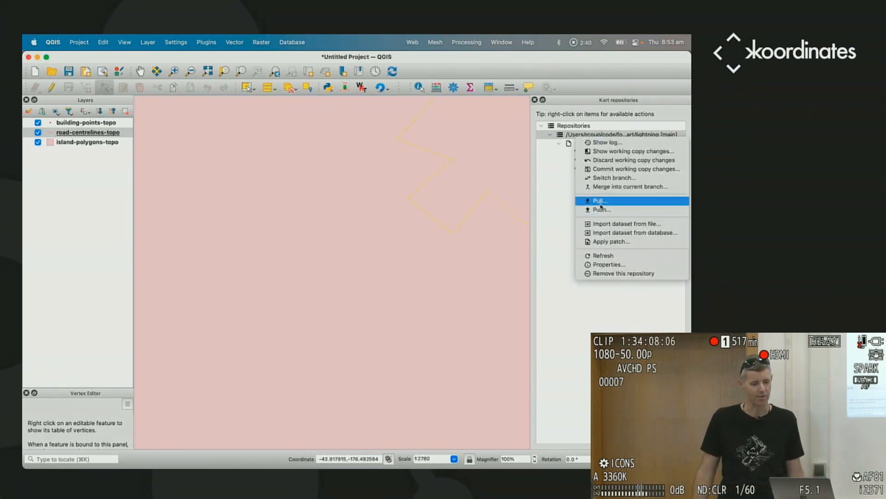
mouse_move(602, 210)
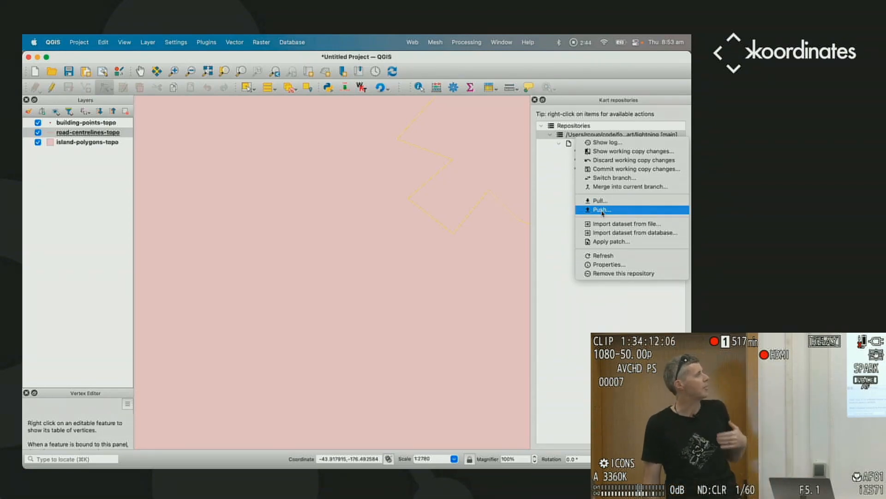
mouse_move(615, 177)
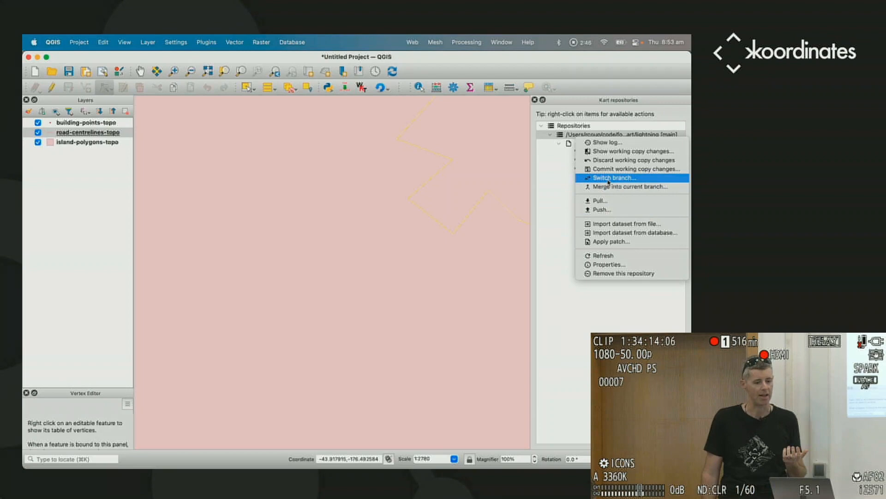